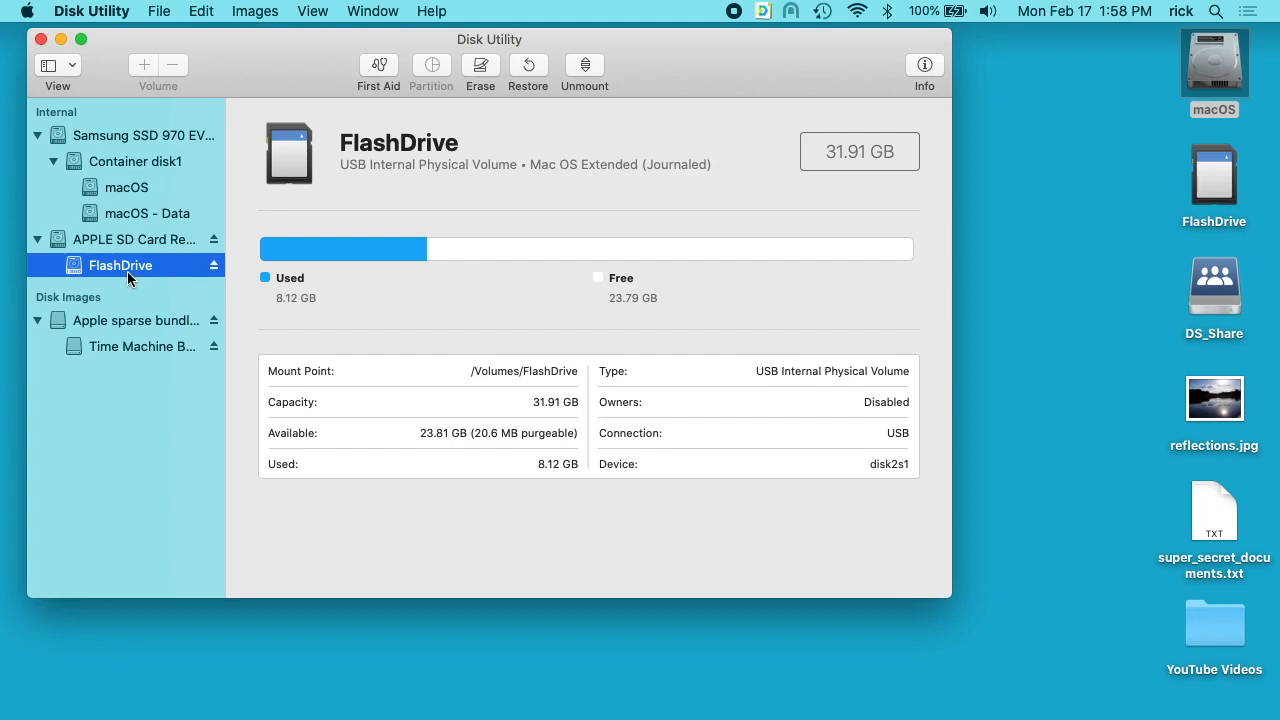
Select the parent 'APPLE SD Card Reader Media' device in the sidebar rather than the FlashDrive volume
{"action": "left_click", "coordinate": [136, 240]}
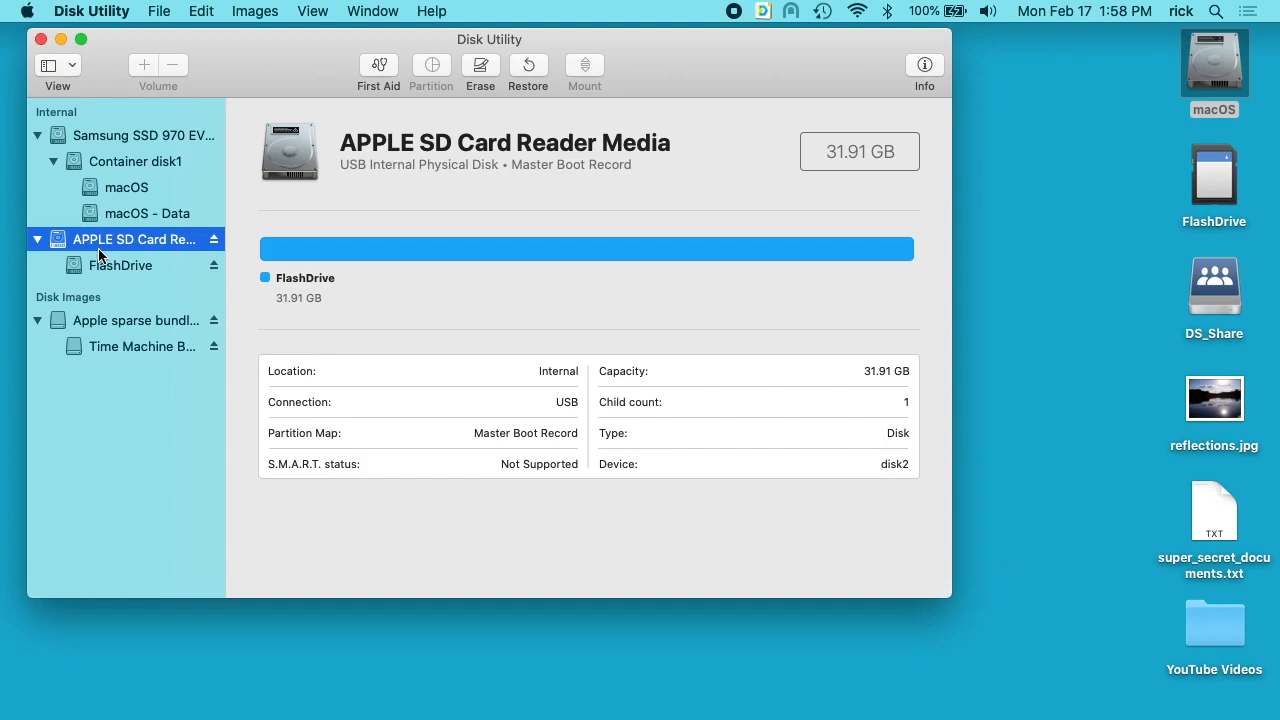